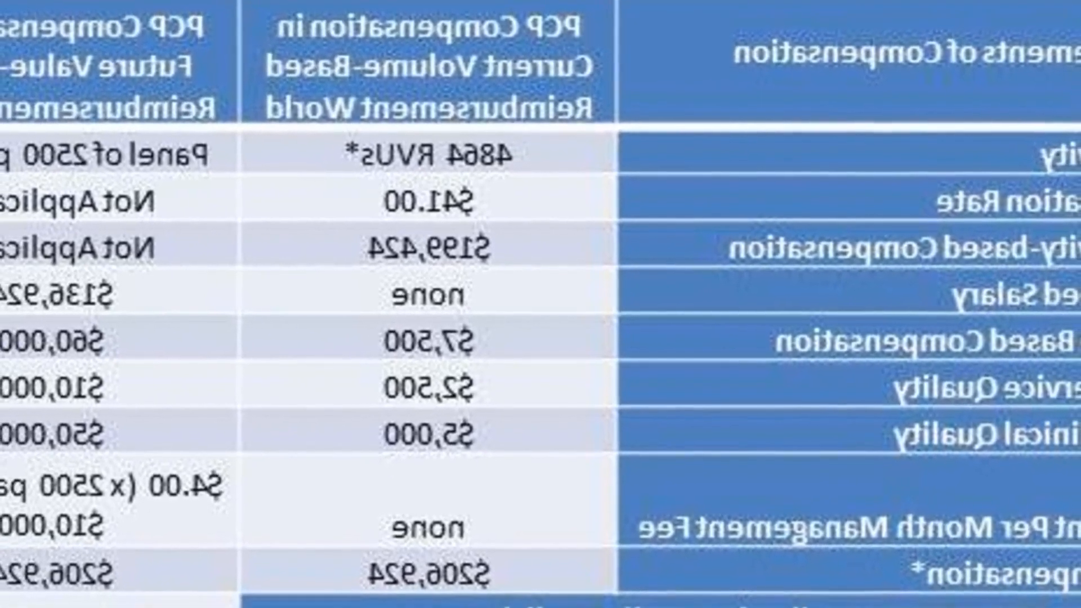
scroll("down", 3)
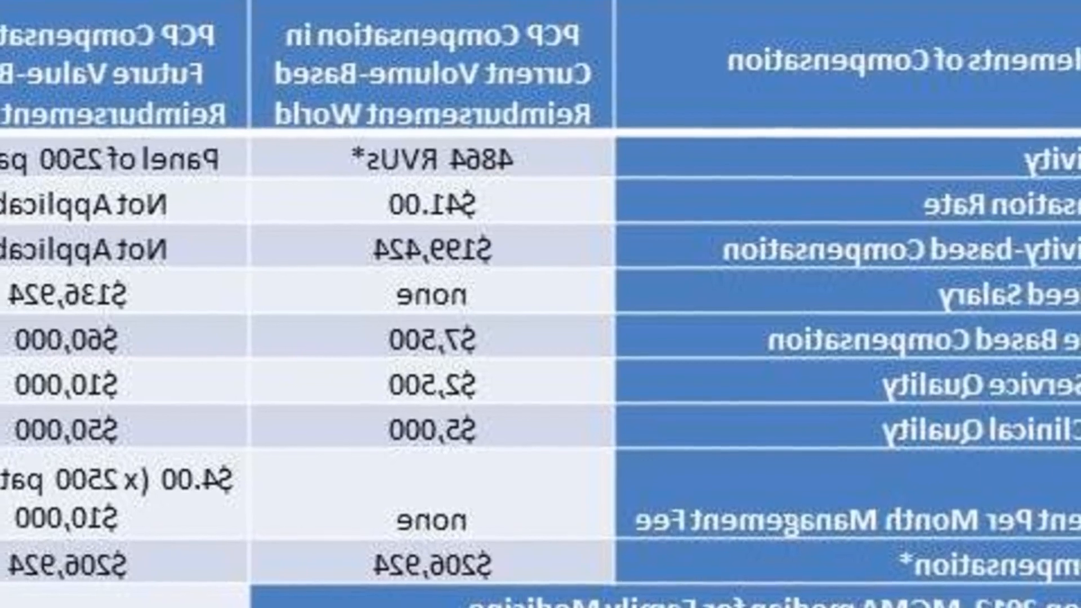